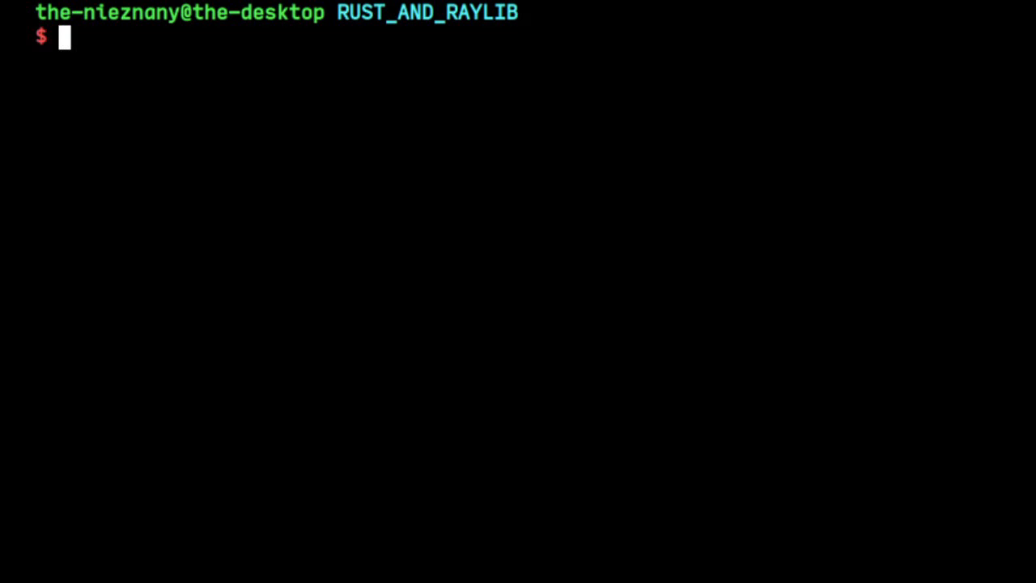
- Begin typing the cargo new command at the RUST_AND_RAYLIB shell prompt
{"action": "type", "text": "cargo ne"}
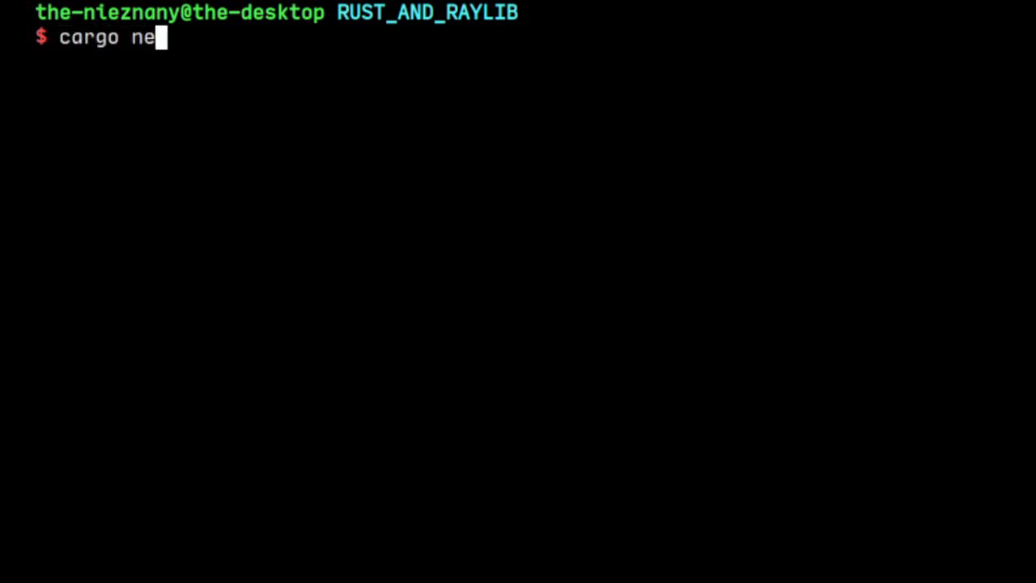
- Run cargo new hello_world to create the project, then edit its Cargo.toml
{"action": "type", "text": "w"}
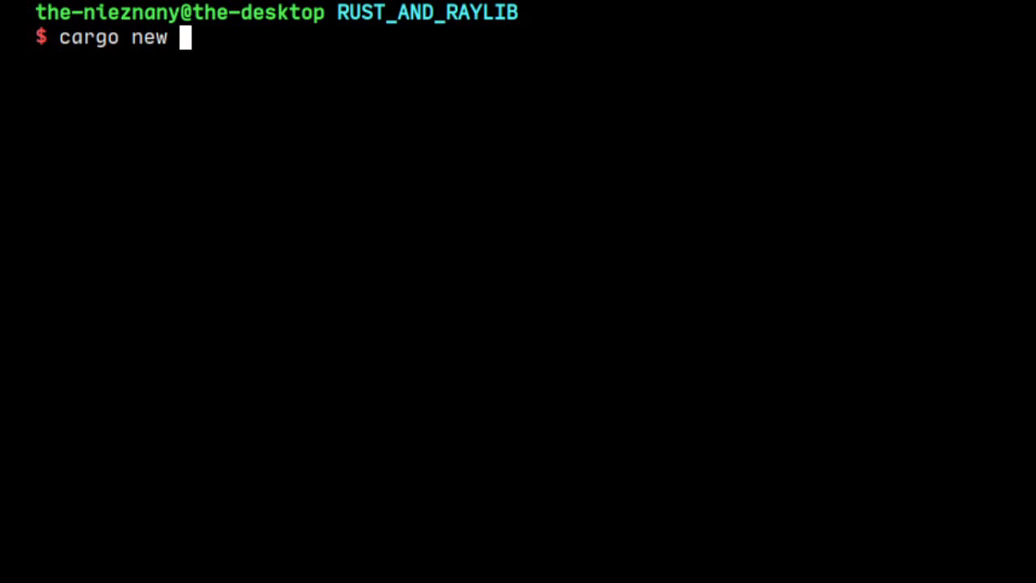
{"action": "type", "text": "hello_world"}
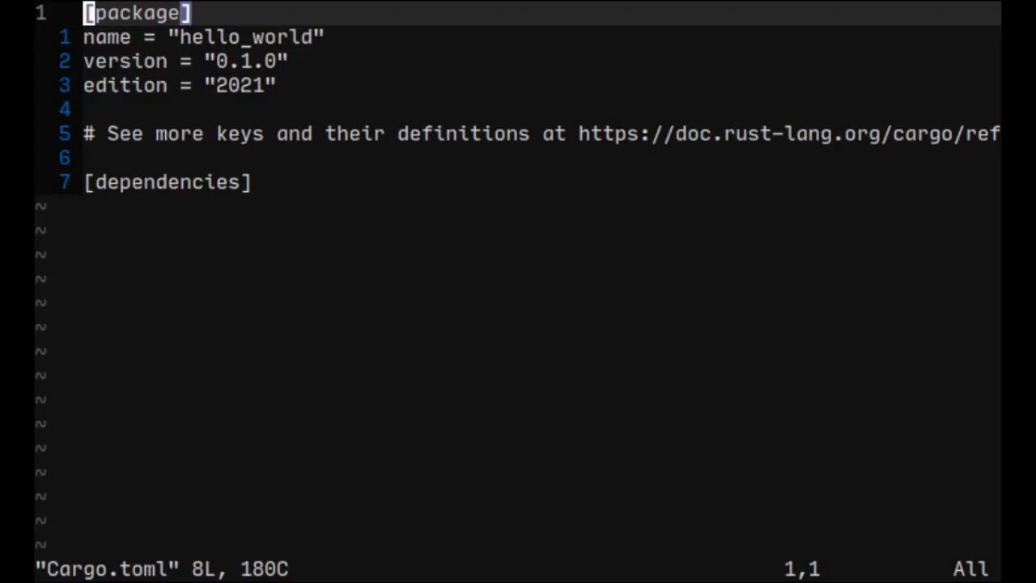
- Add raylib = "3.7.0" under [dependencies], save, and start vim src/main.rs
{"action": "type", "text": "rayli"}
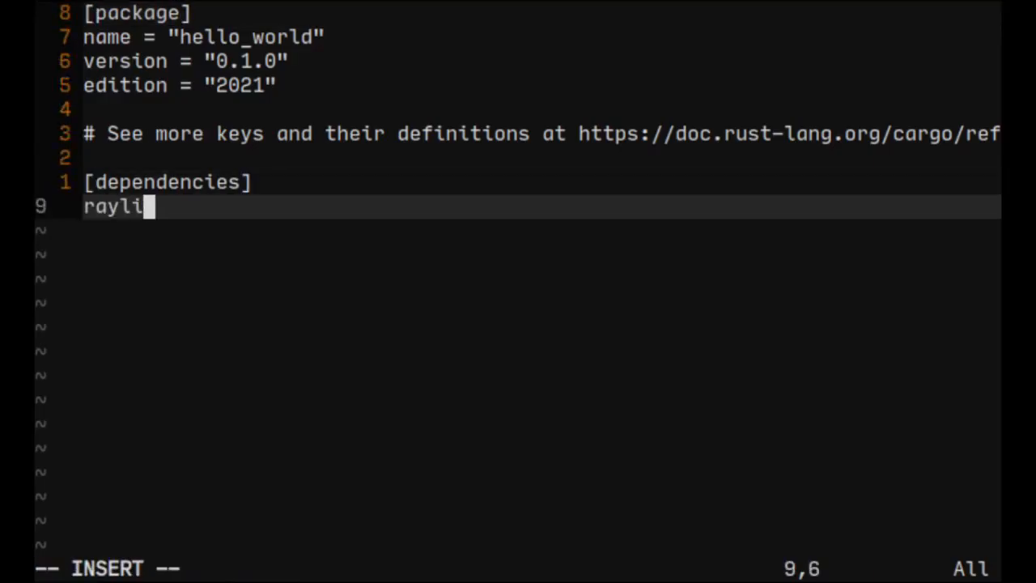
{"action": "type", "text": "b = \"3"}
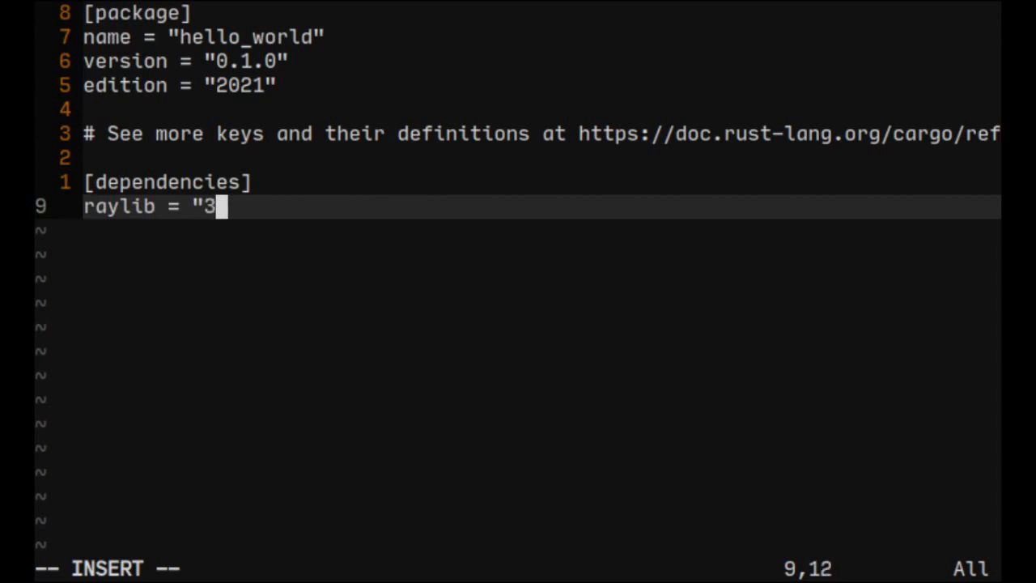
{"action": "type", "text": ".7.0"}
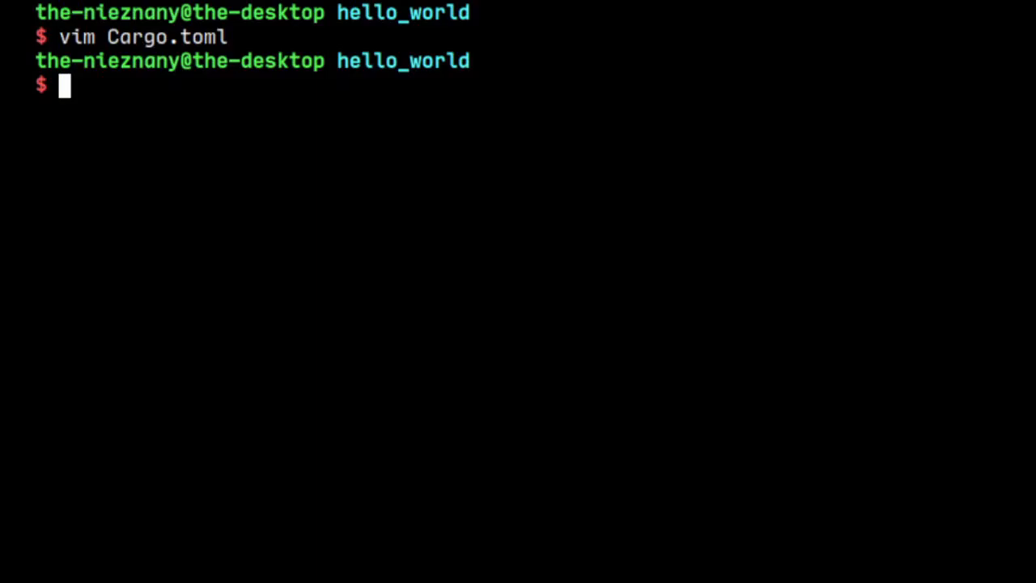
{"action": "type", "text": "vim s"}
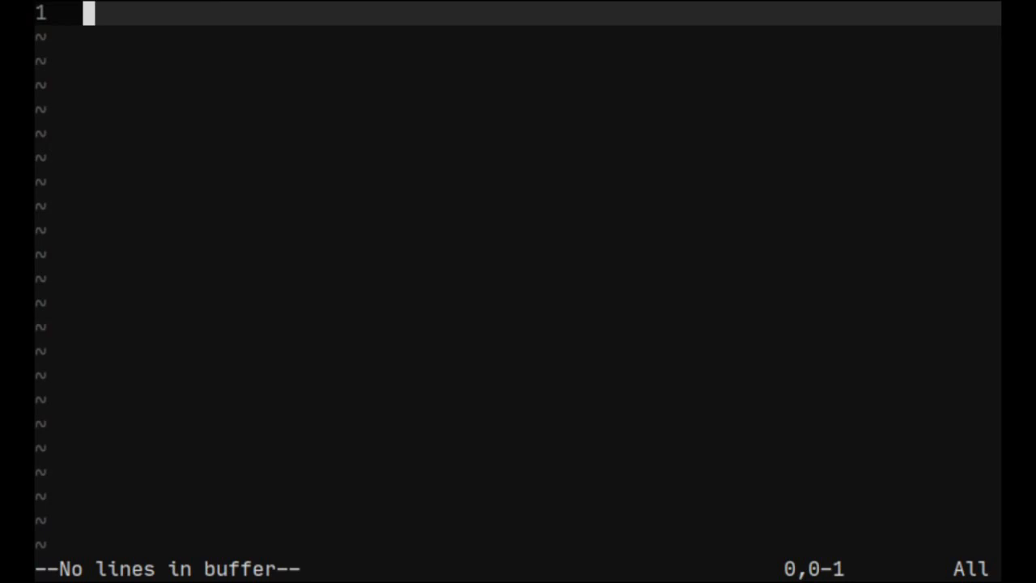
- Write use raylib::prelude::*; and fn main() calling raylib::init()
{"action": "key", "text": "i"}
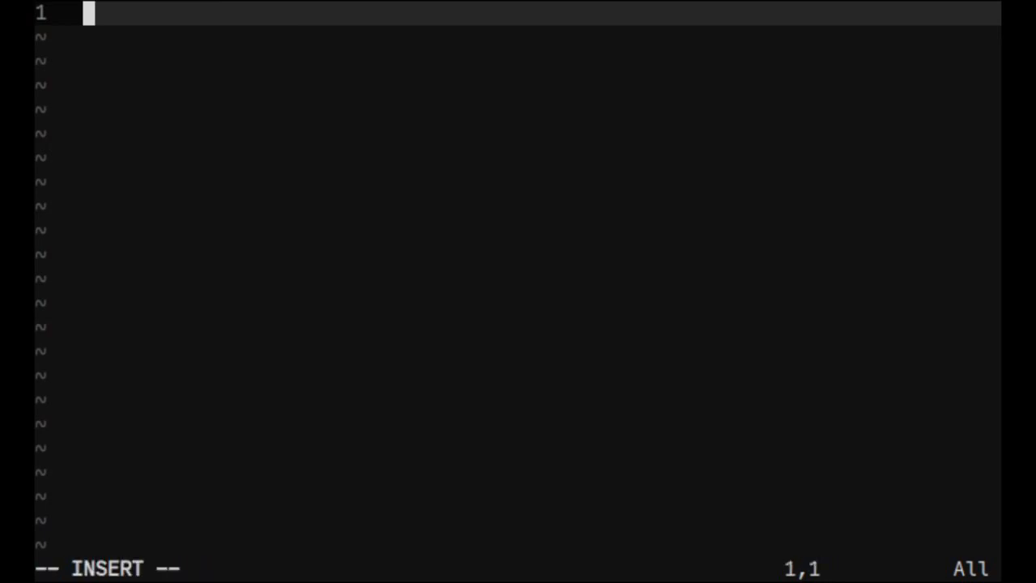
{"action": "type", "text": "use ry"}
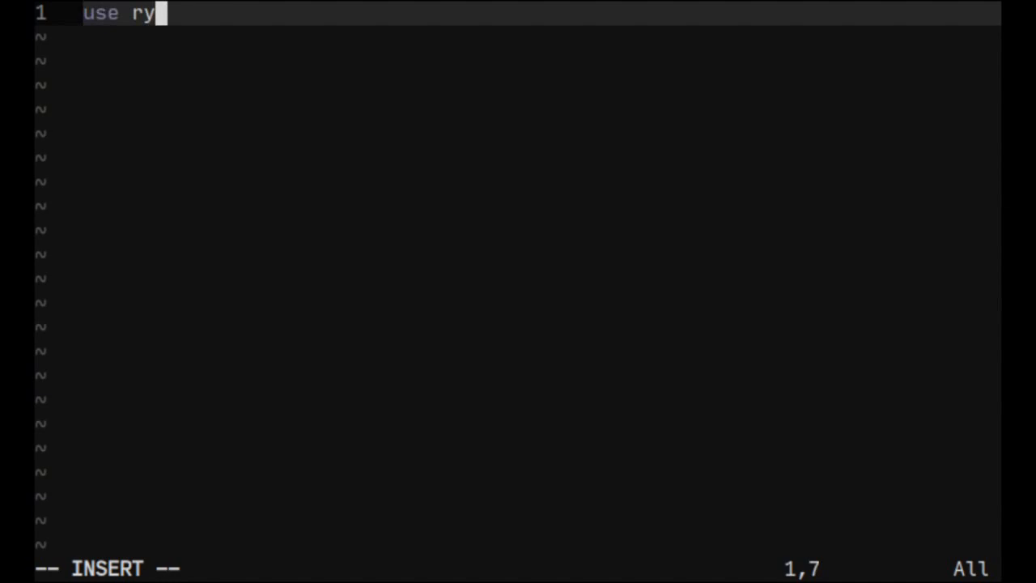
{"action": "type", "text": "alib::"}
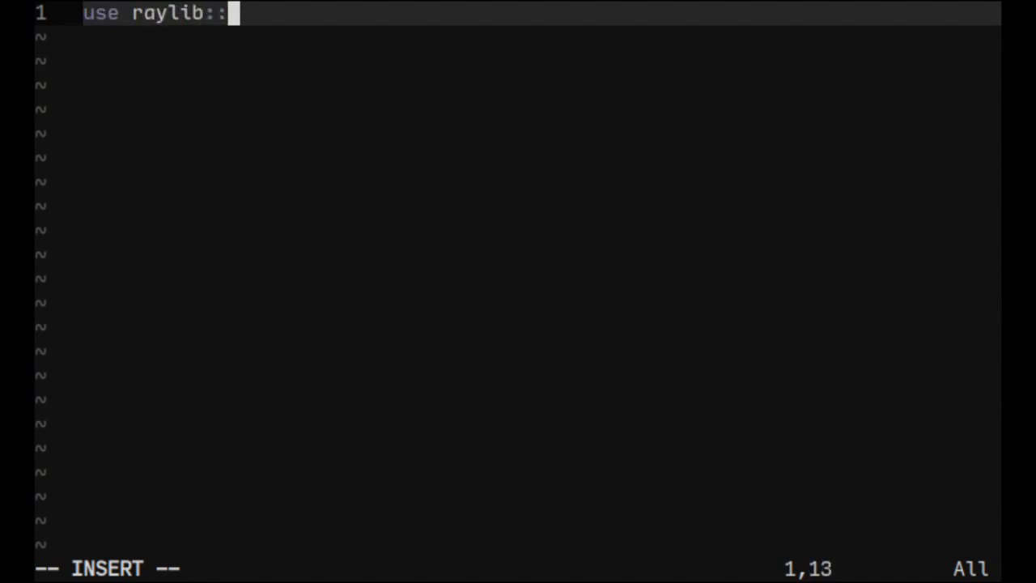
{"action": "type", "text": "prelude::*;"}
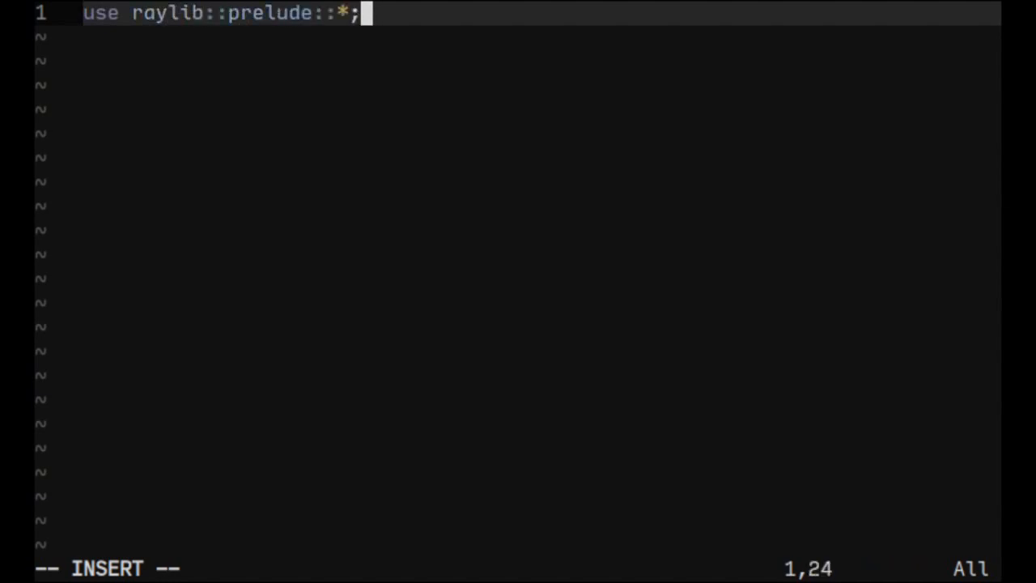
{"action": "key", "text": "Enter"}
{"action": "type", "text": "fn mai"}
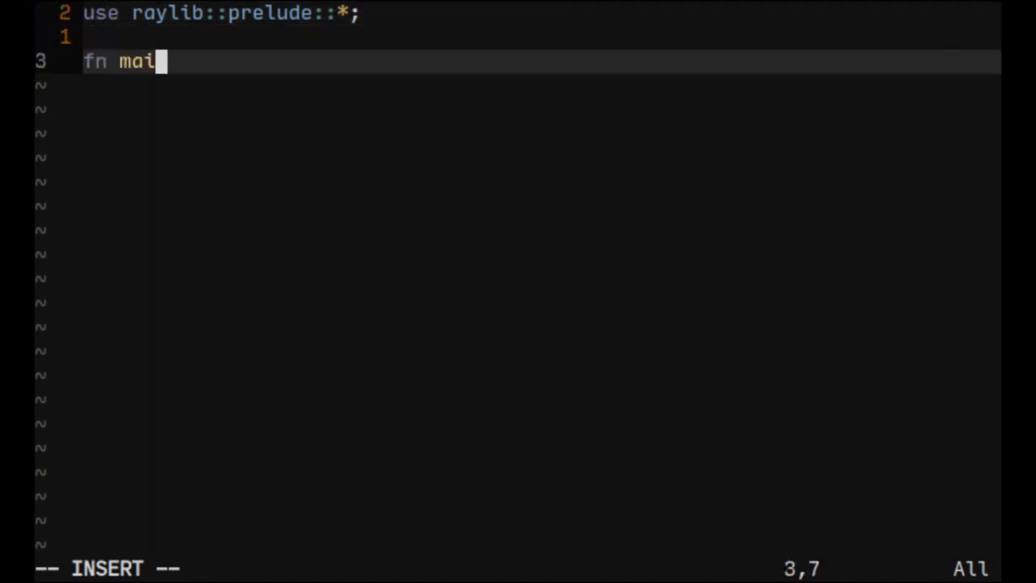
{"action": "type", "text": "n() {"}
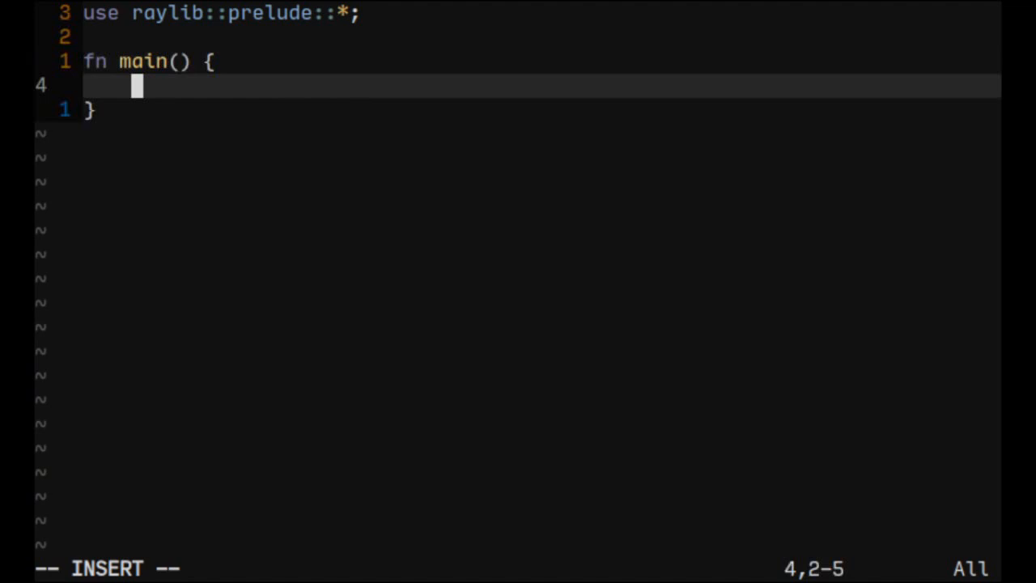
{"action": "type", "text": "ra"}
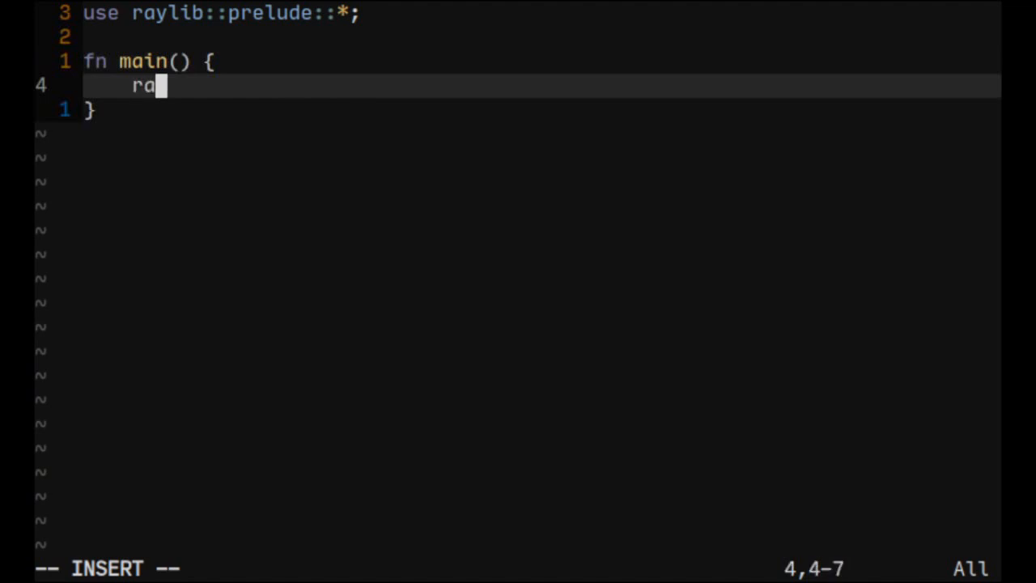
{"action": "type", "text": "ylib::init"}
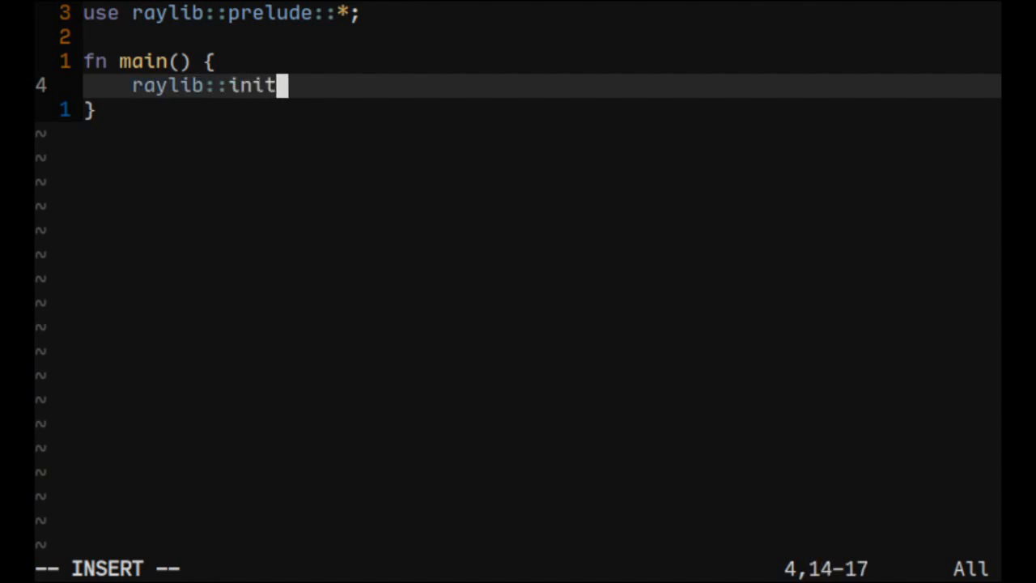
{"action": "type", "text": "()"}
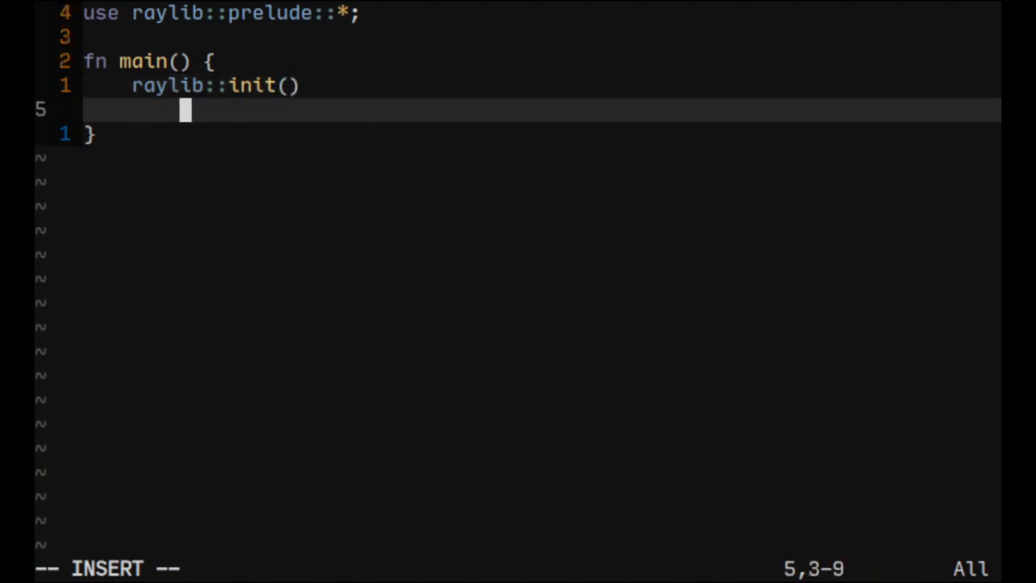
- Chain .size(640, 480), .title("Hello, World!"), .vsync() and .build(); onto the init builder
{"action": "type", "text": ".size"}
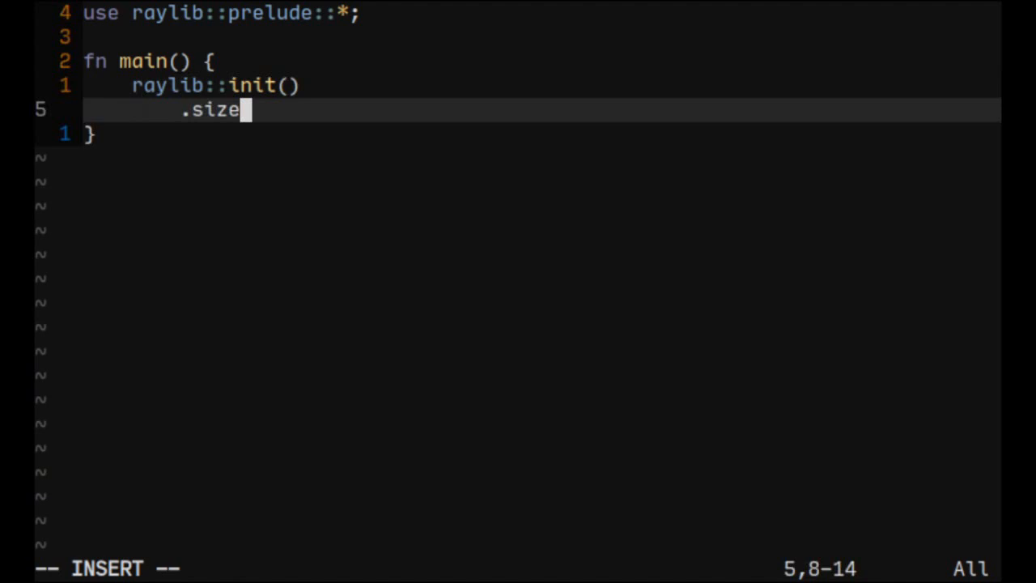
{"action": "type", "text": "("}
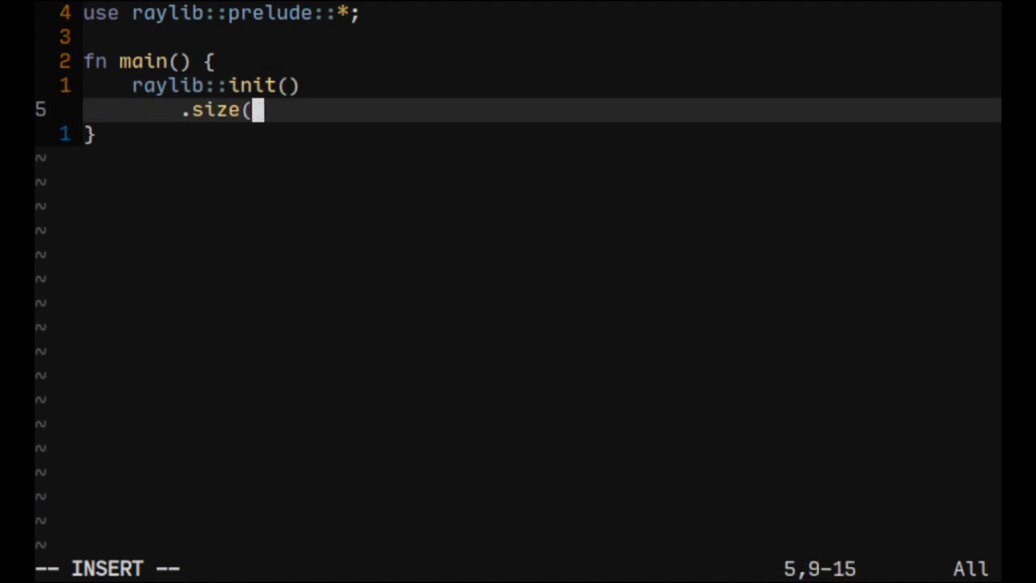
{"action": "type", "text": "640, 48"}
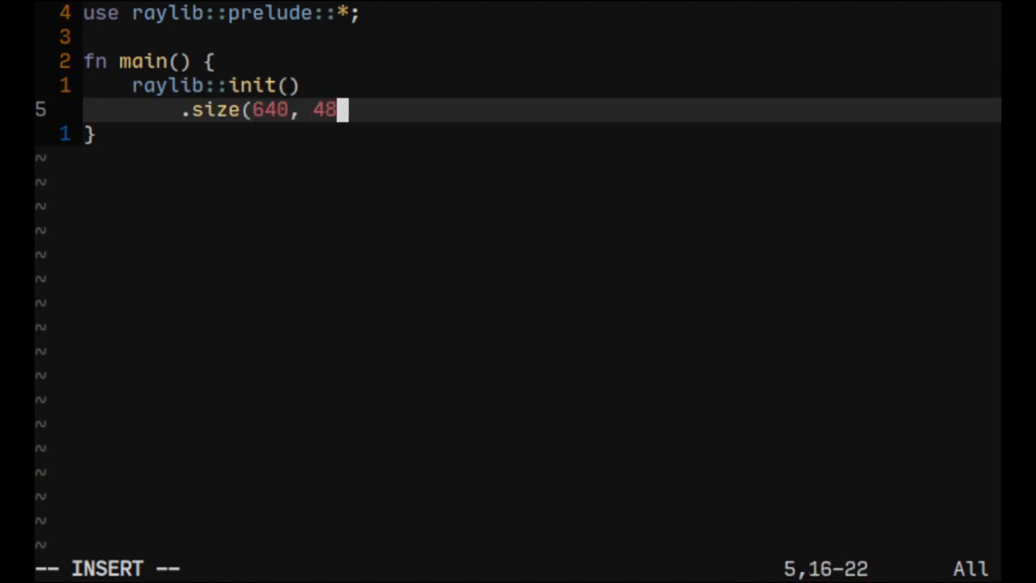
{"action": "type", "text": "0)"}
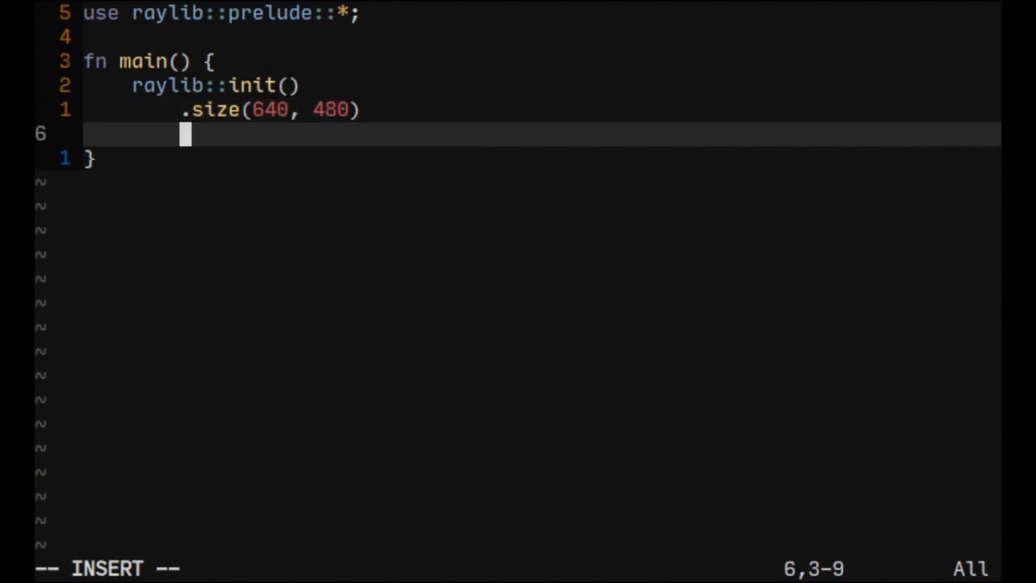
{"action": "type", "text": ".title"}
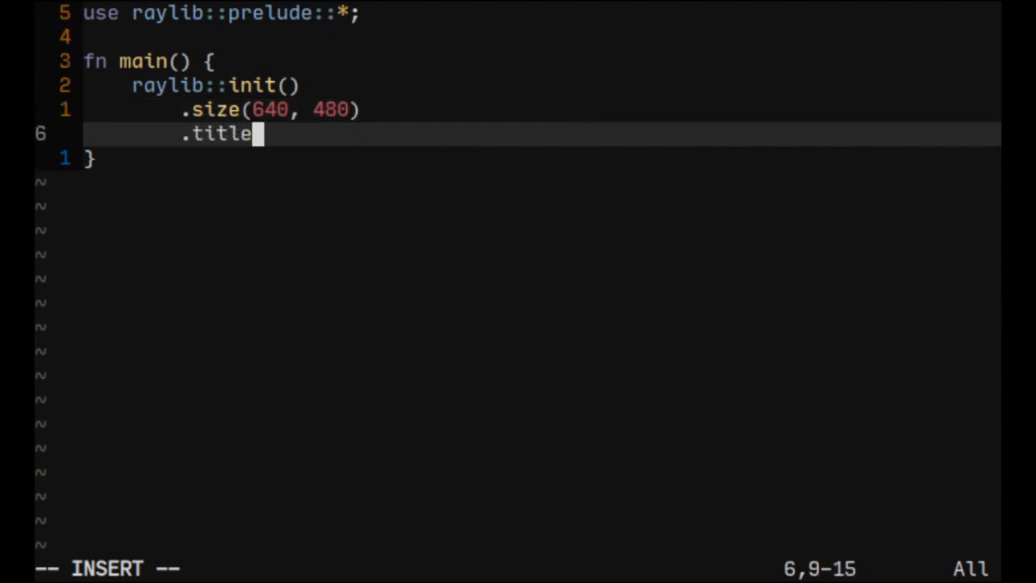
{"action": "type", "text": "(\"Hello, World!"}
{"action": "type", "text": "."}
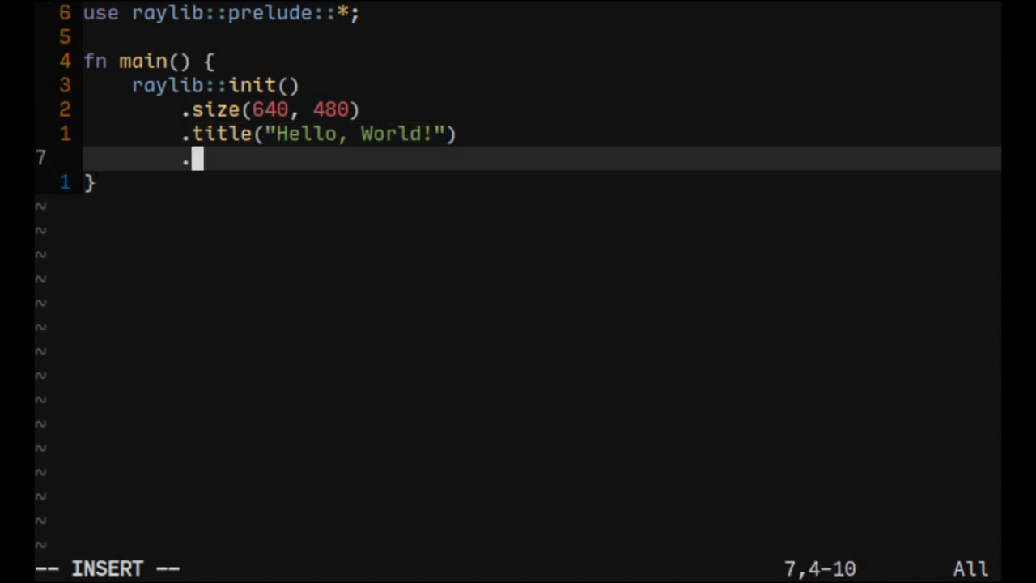
{"action": "type", "text": "vsy"}
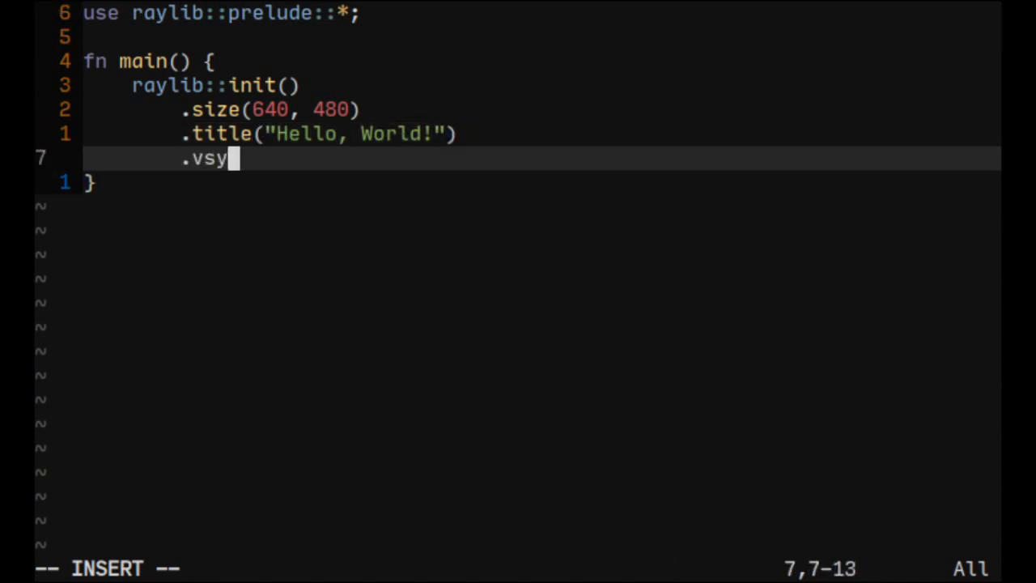
{"action": "type", "text": "nc()"}
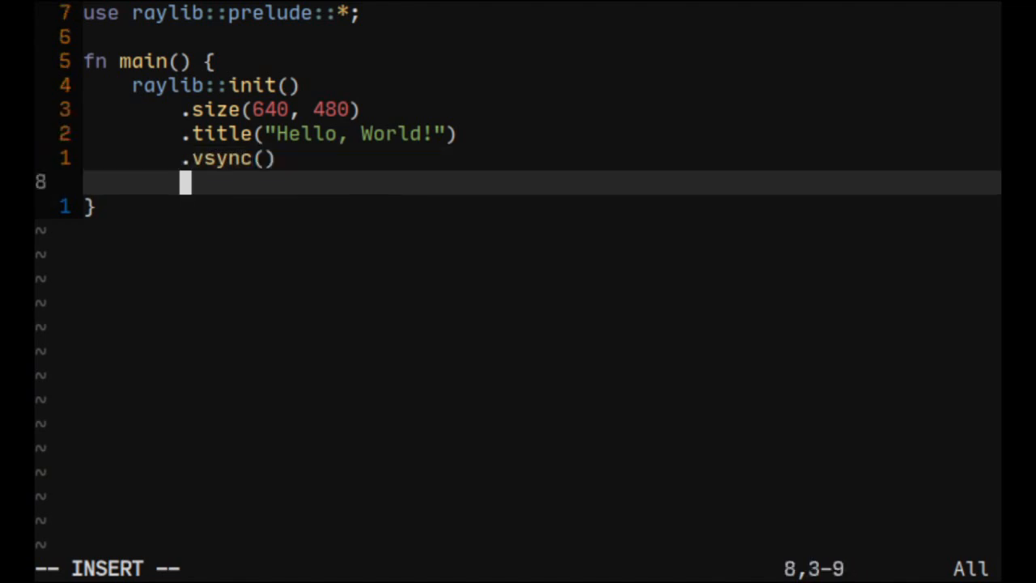
{"action": "type", "text": ".bui"}
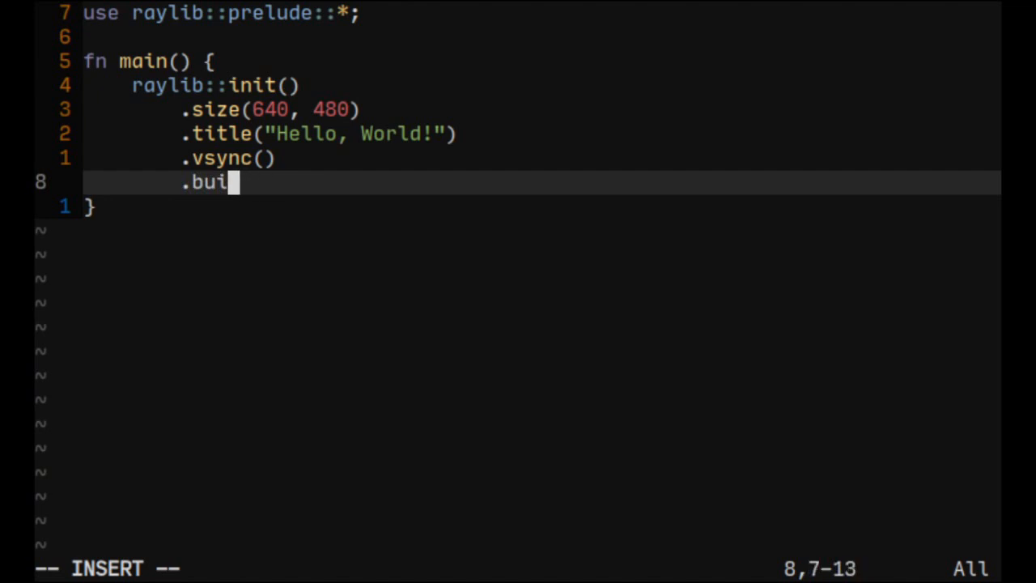
{"action": "type", "text": "ld();"}
{"action": "left_click", "coordinate": [541, 86]}
{"action": "type", "text": "let "}
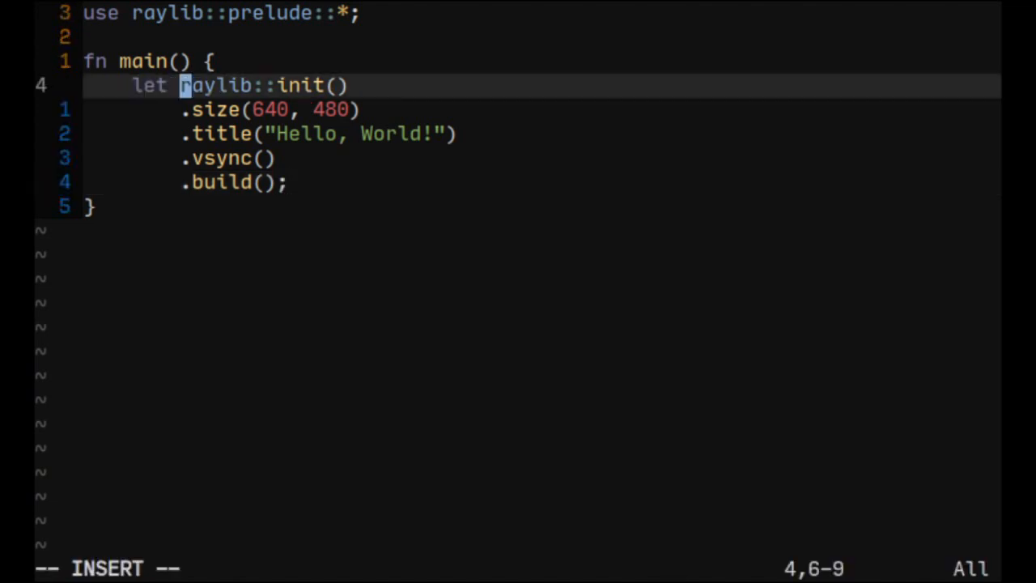
- Bind the builder result as let (mut rl, thread) =
{"action": "type", "text": "("}
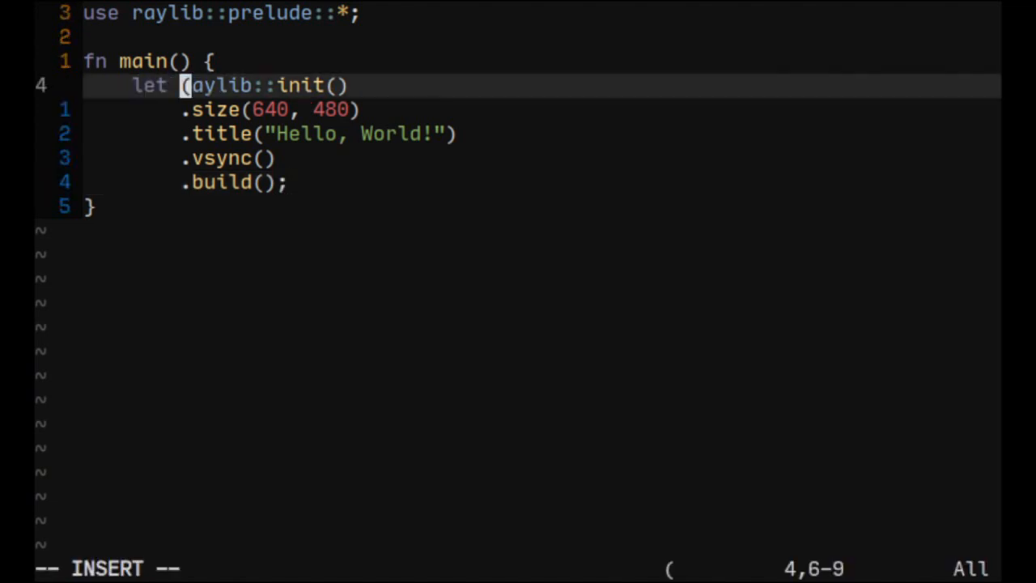
{"action": "type", "text": "mut rl, r"}
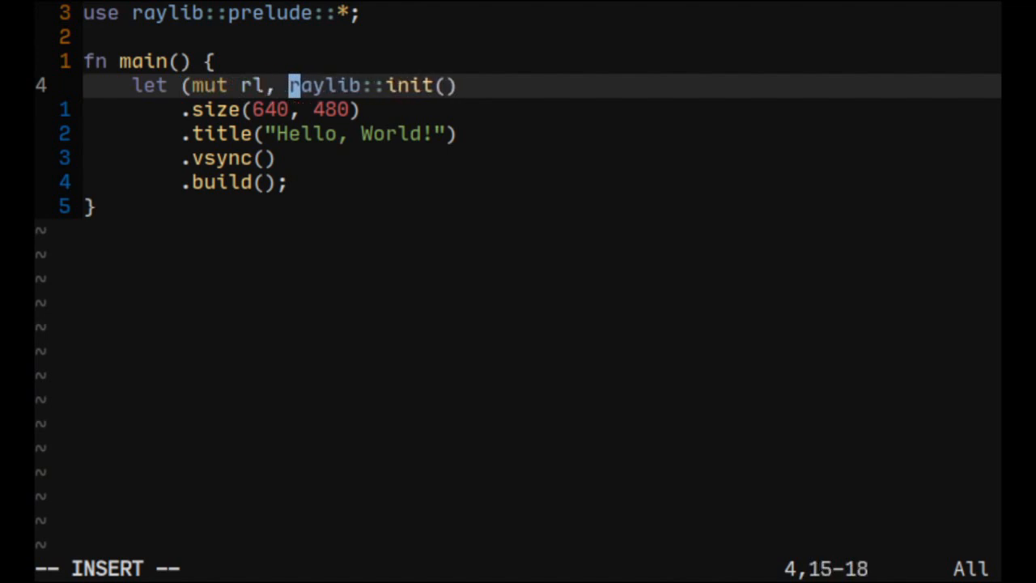
{"action": "type", "text": "thread) ="}
{"action": "type", "text": "while !rl"}
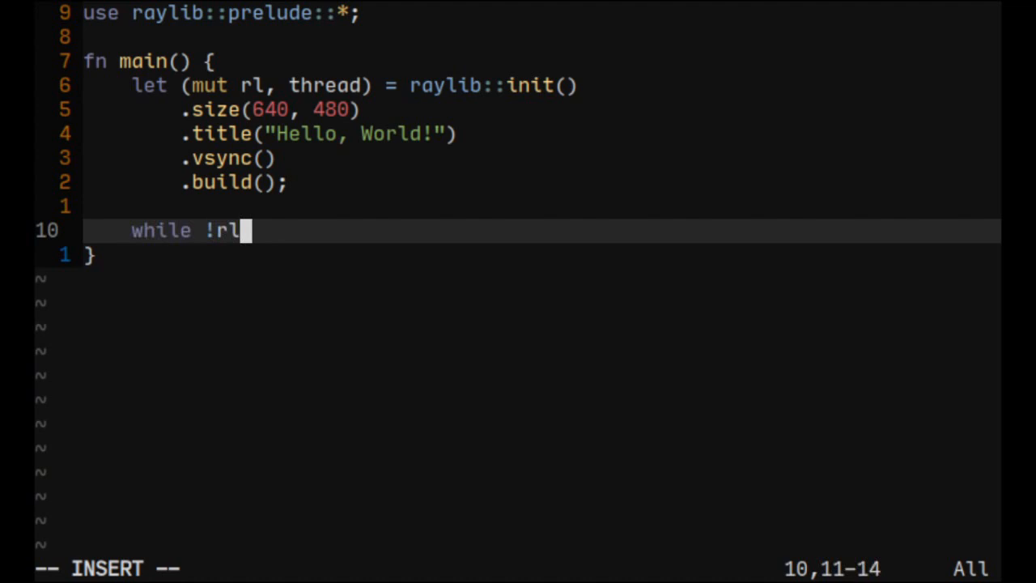
- Write while !rl.window_should_close() with let mut d = rl.begin_drawing(&thread); inside
{"action": "type", "text": ".window_should_close() {"}
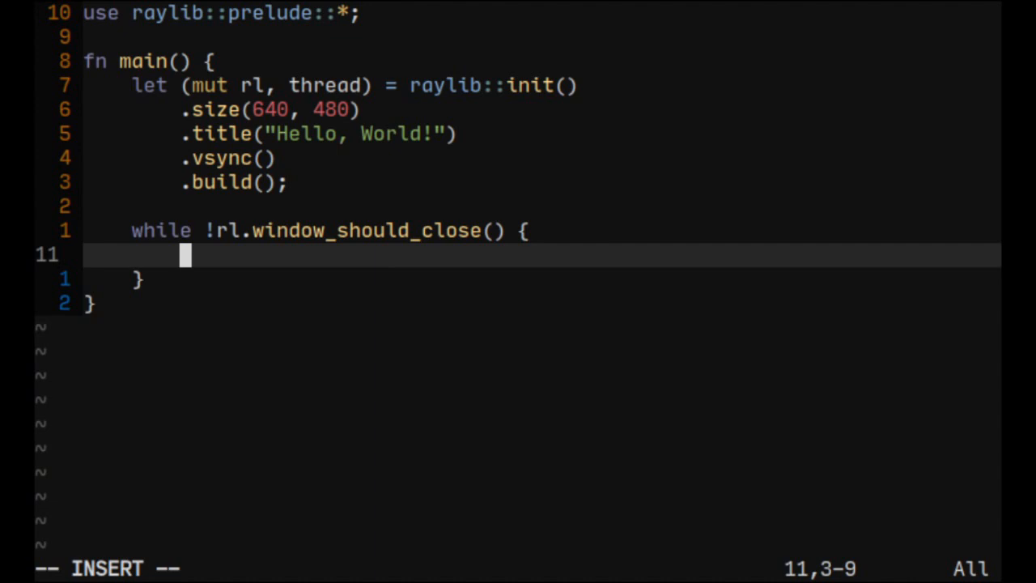
{"action": "type", "text": "let mut d ="}
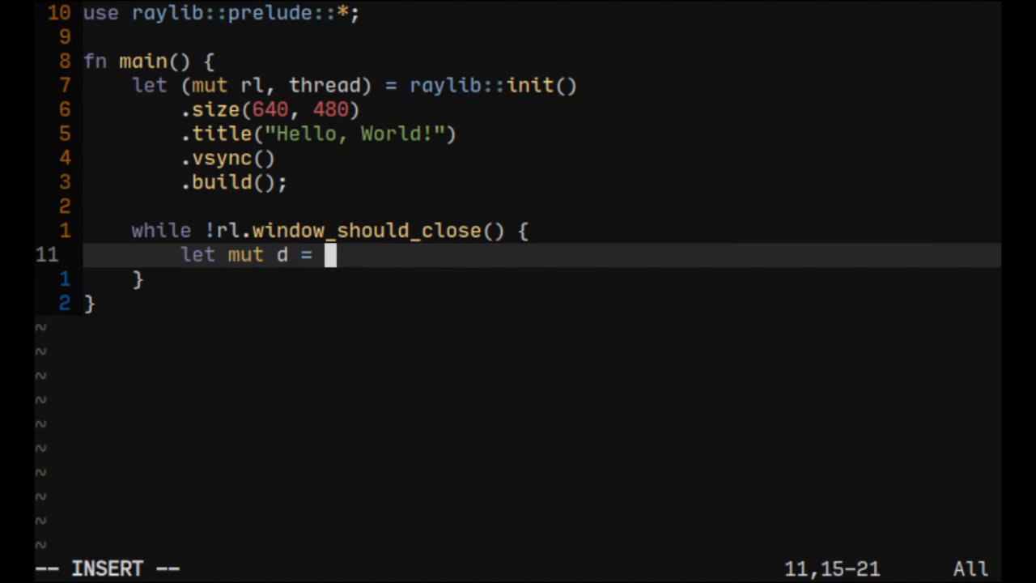
{"action": "type", "text": "rl.b"}
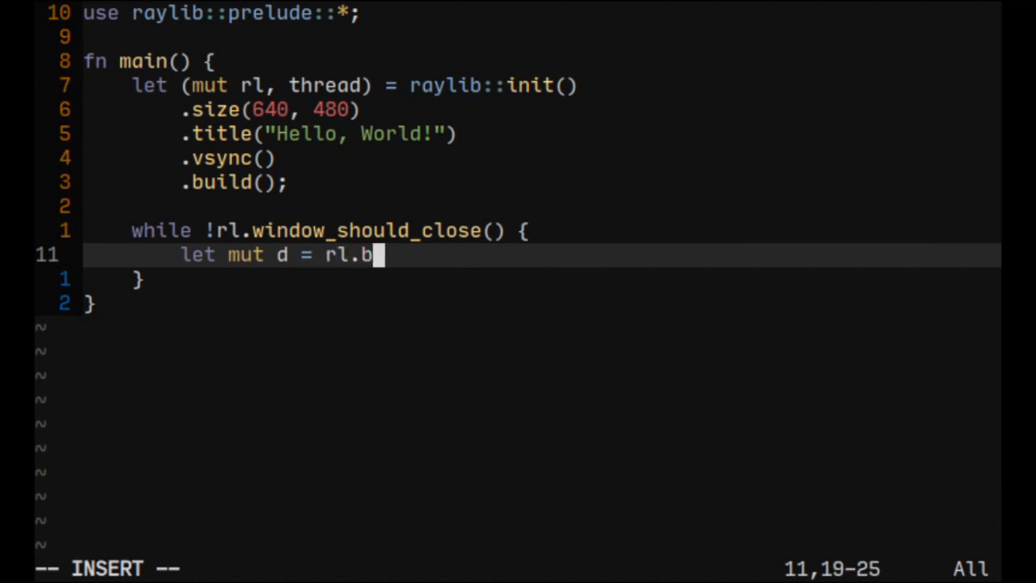
{"action": "type", "text": "egin_d"}
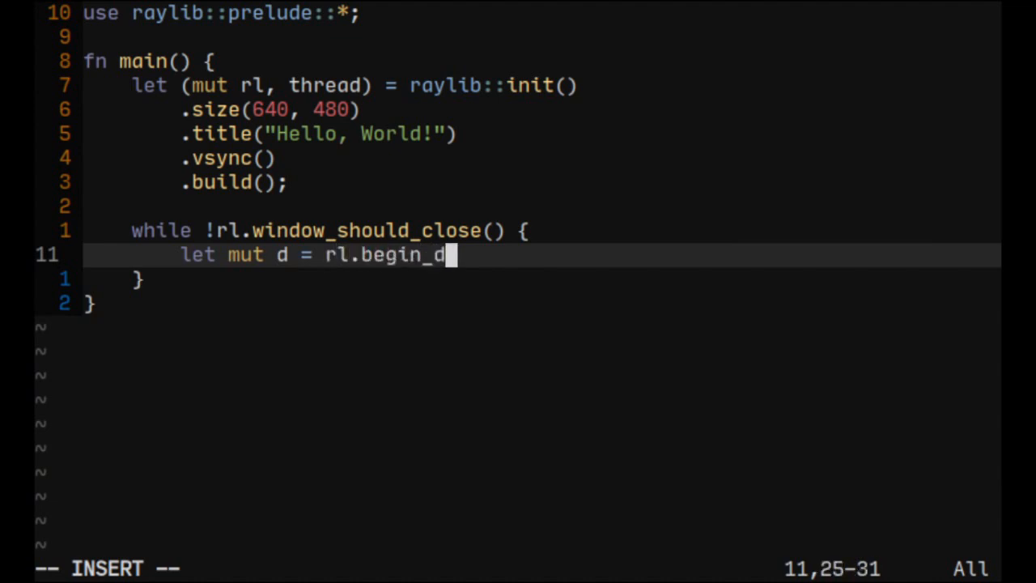
{"action": "type", "text": "rawing("}
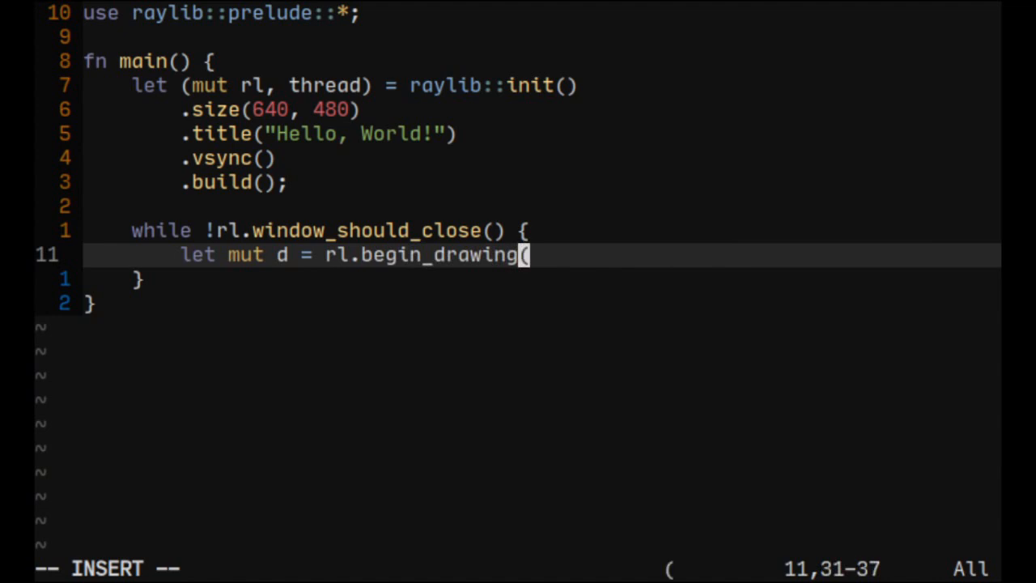
{"action": "type", "text": "&thread);"}
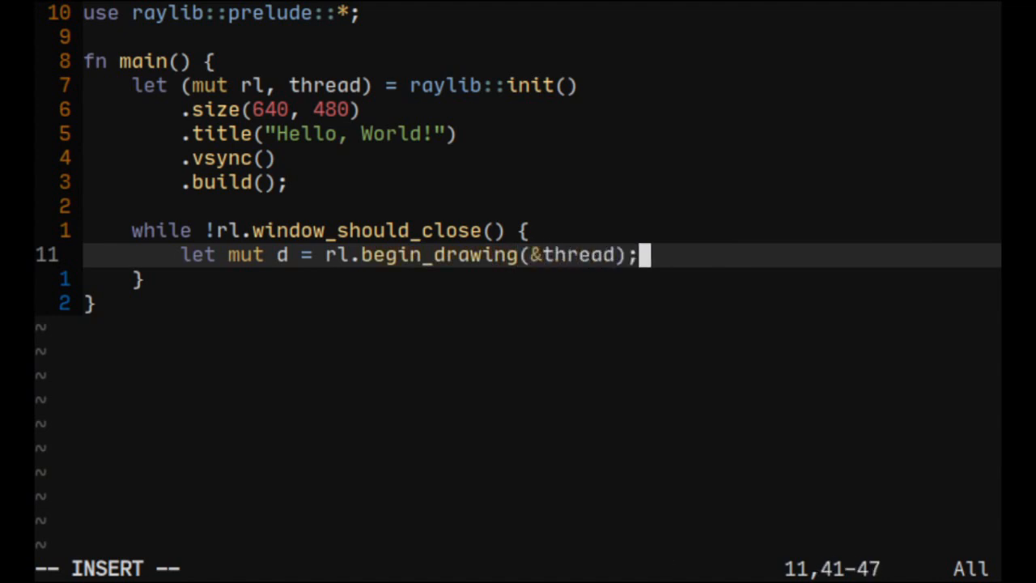
{"action": "type", "text": "d.cl"}
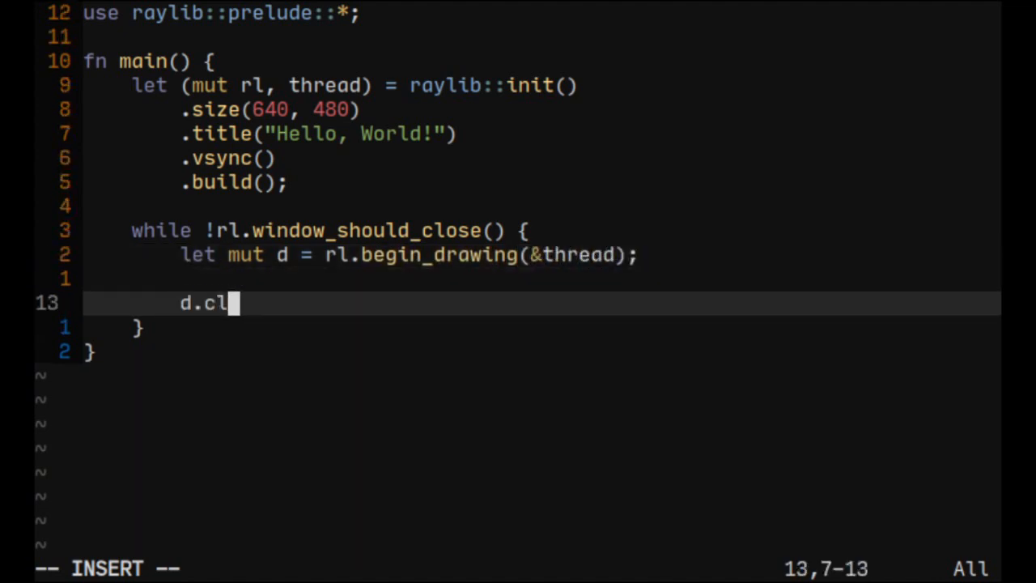
- Complete d.clear_background(Color::BLACK); inside the frame loop
{"action": "type", "text": "ear_"}
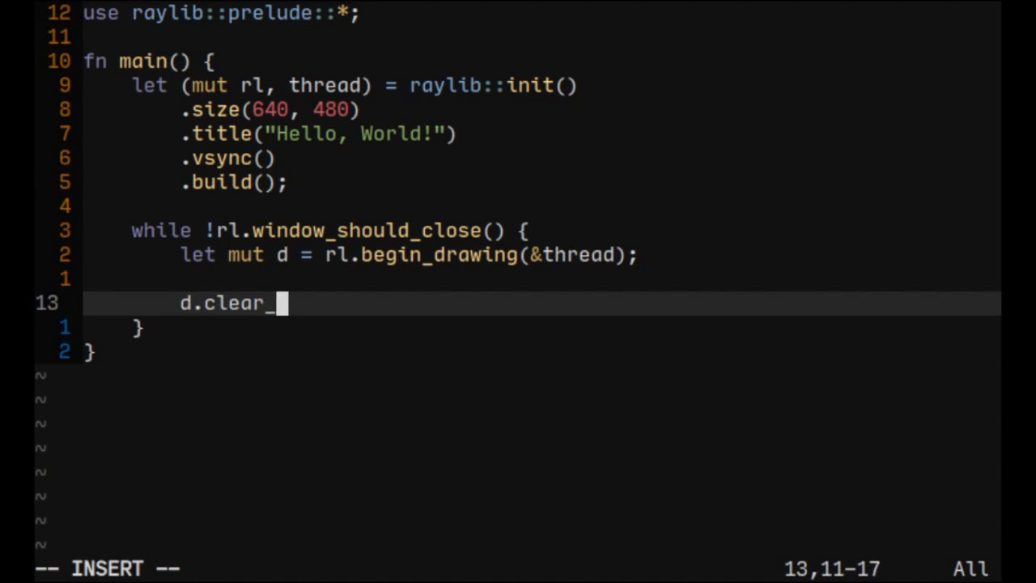
{"action": "type", "text": "background(C"}
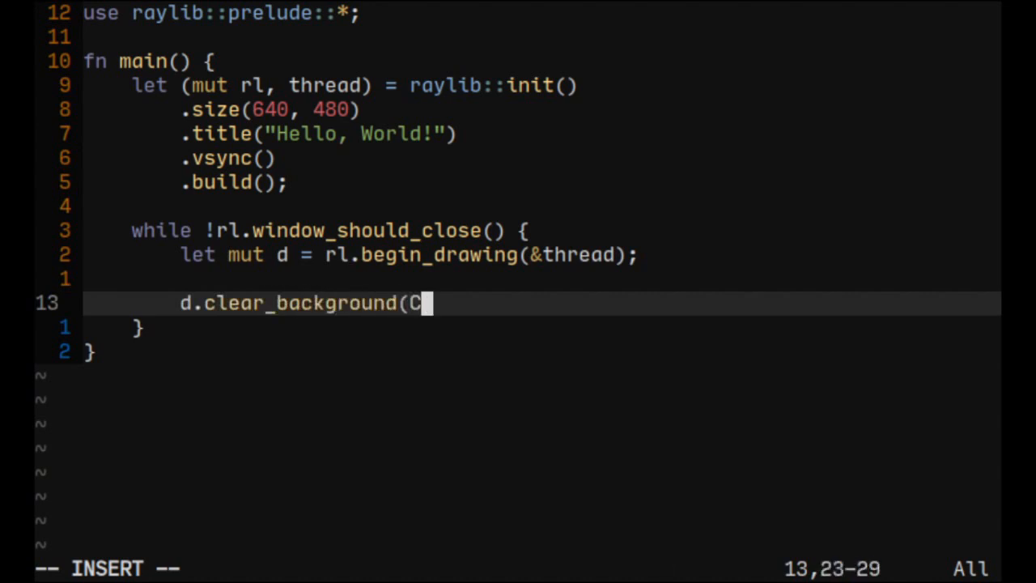
{"action": "type", "text": "olor::BLACK);"}
{"action": "type", "text": "d.d"}
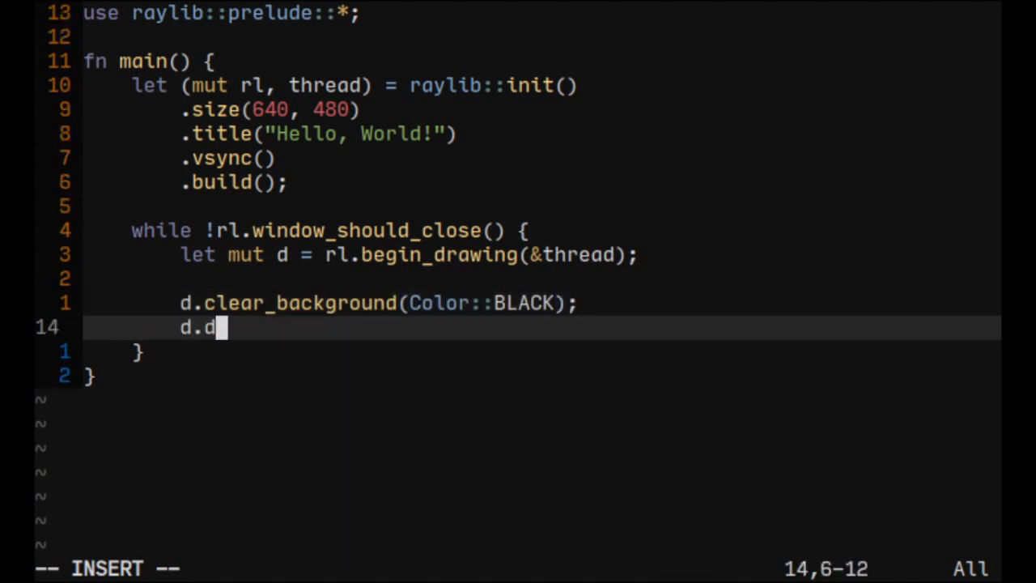
- Add d.draw_text("Hello, World!", 12, 12, 24, Color::WHITE); and begin :!cargo
{"action": "type", "text": "raw_text(\"H"}
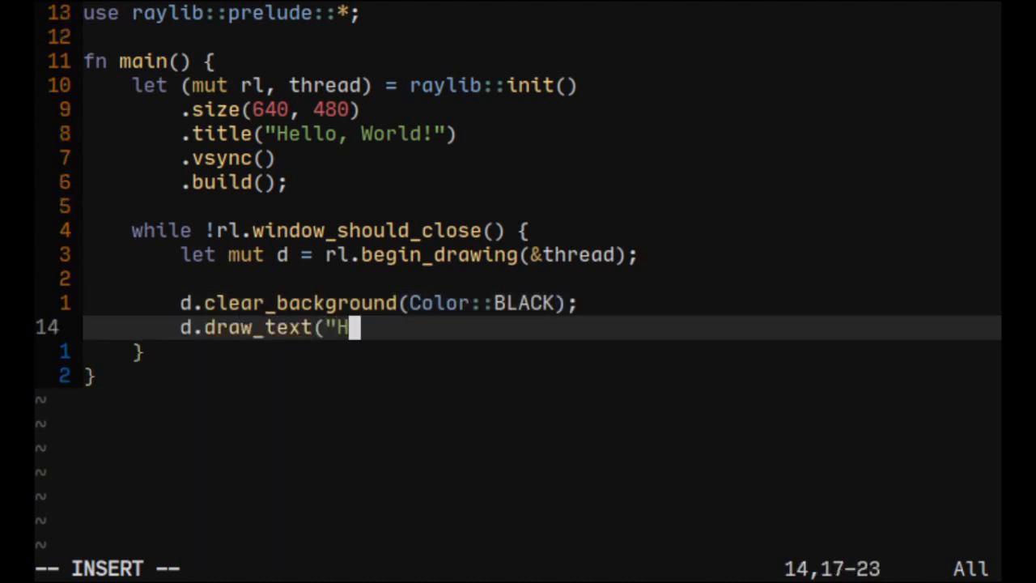
{"action": "type", "text": "ello, World"}
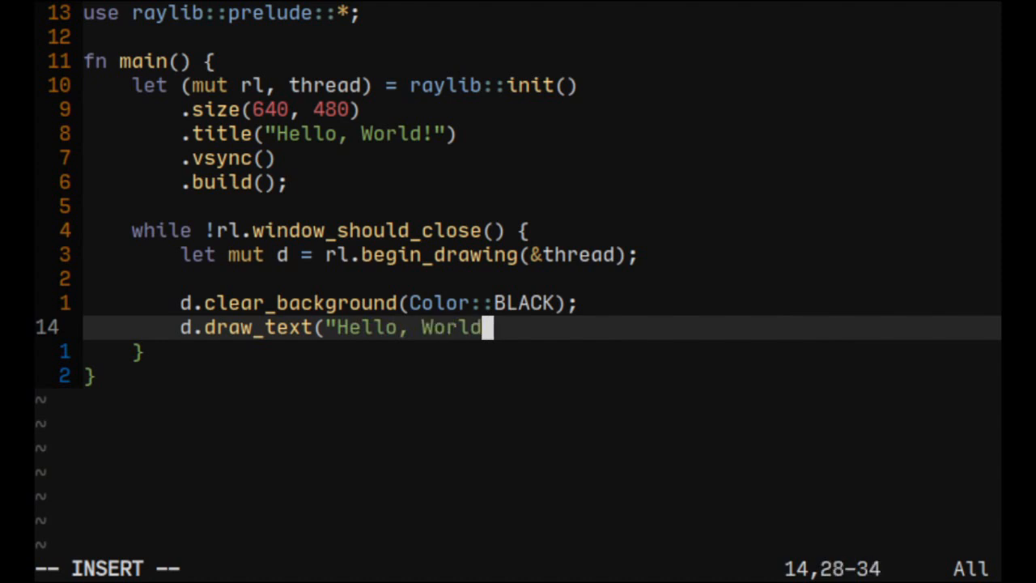
{"action": "type", "text": "\""}
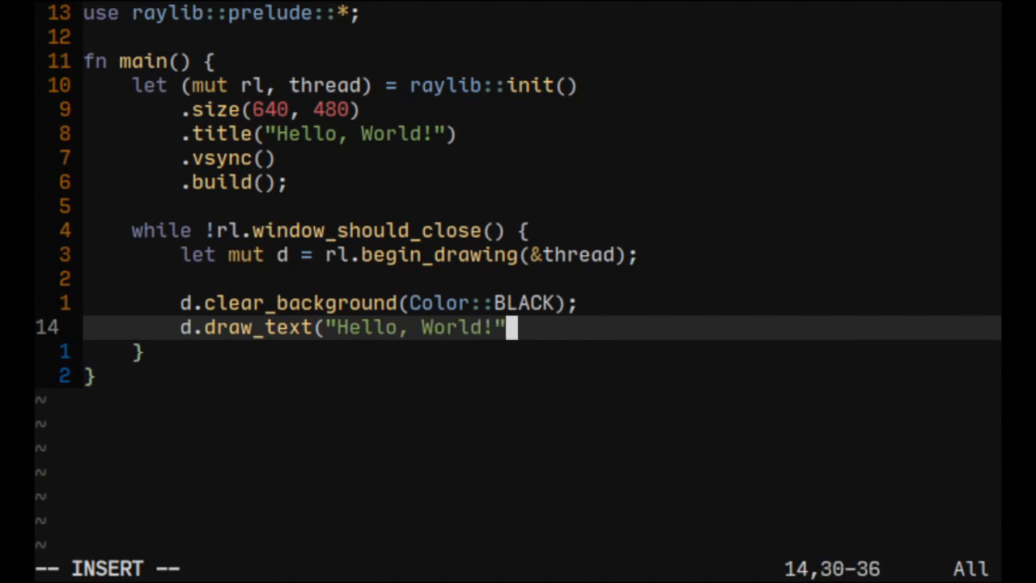
{"action": "type", "text": ", 12"}
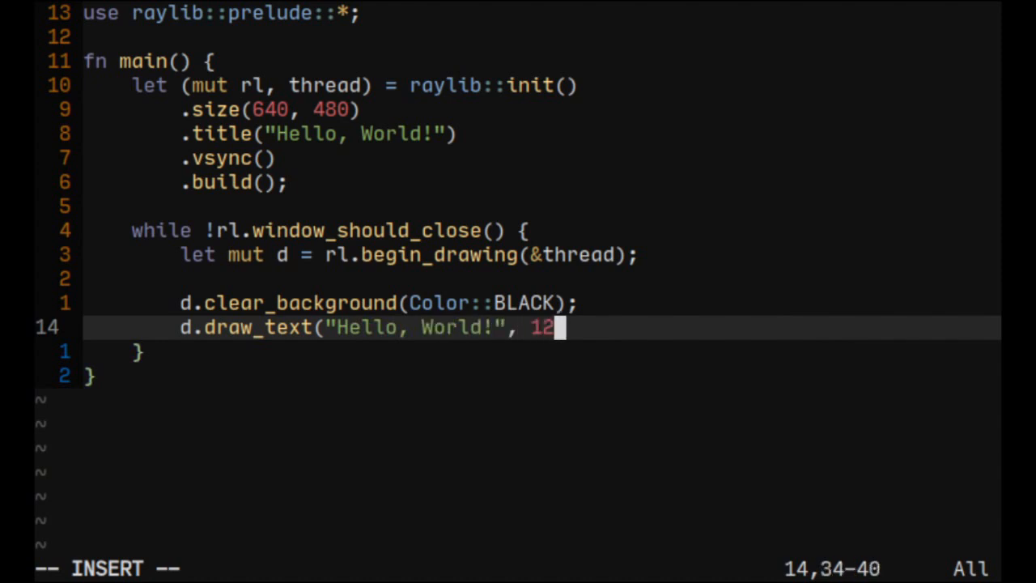
{"action": "type", "text": ", 12,"}
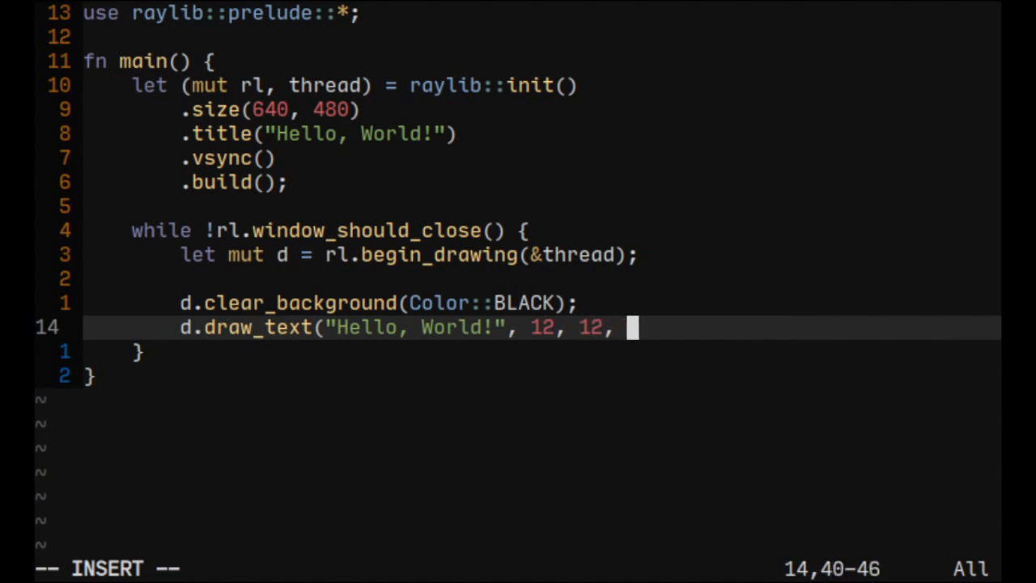
{"action": "type", "text": "24,"}
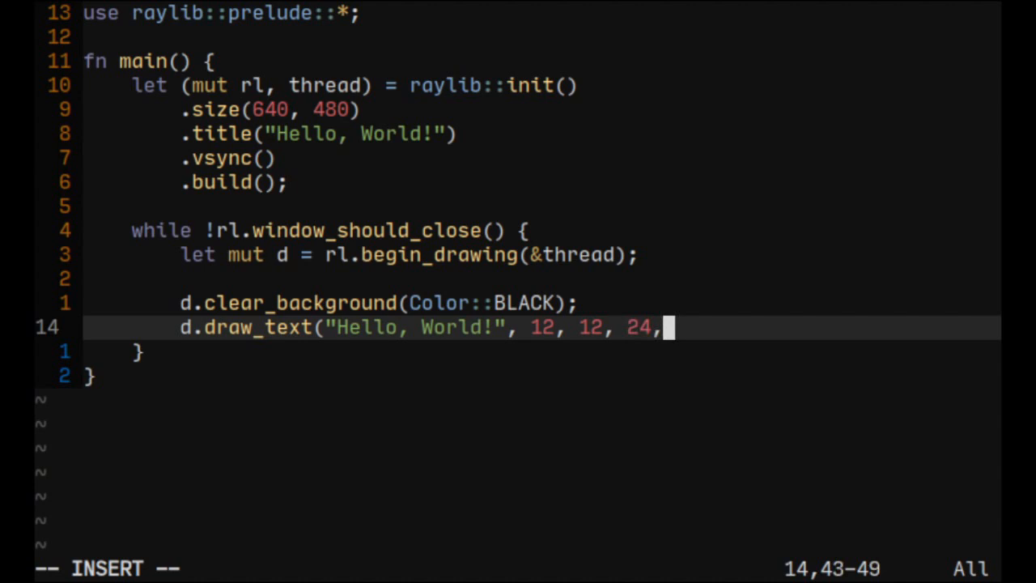
{"action": "type", "text": "Color::"}
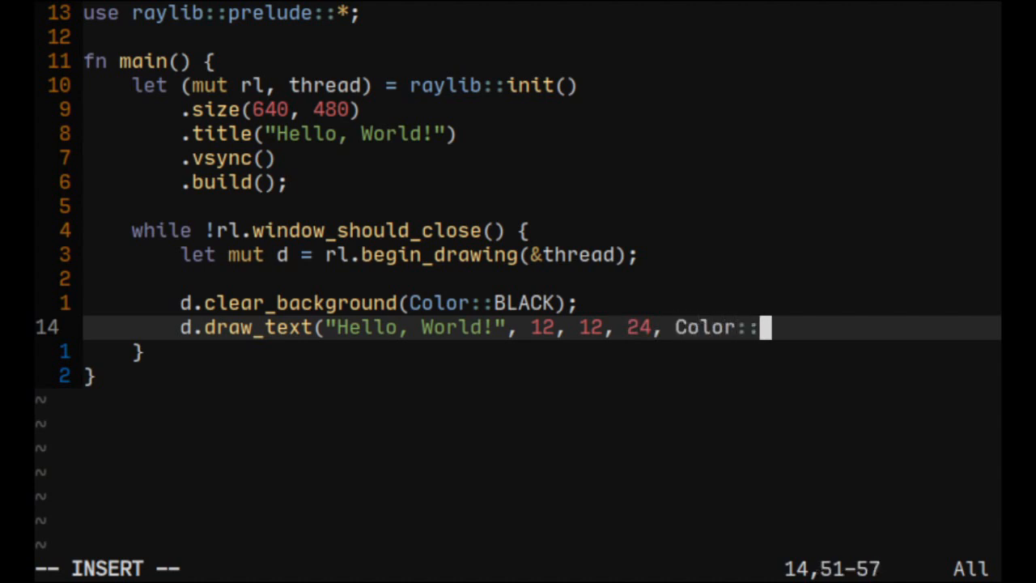
{"action": "type", "text": "WHITE_"}
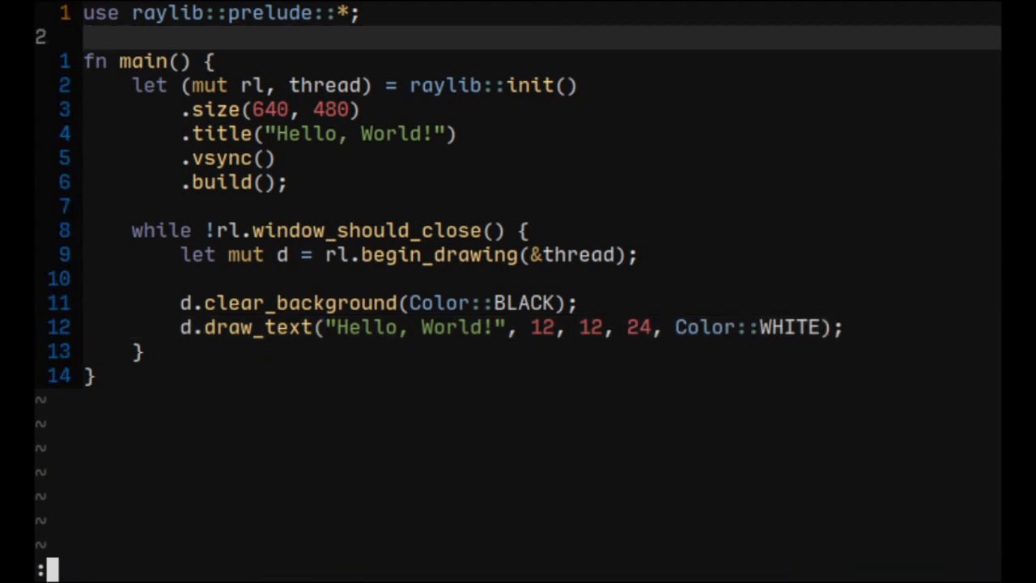
{"action": "type", "text": "!car"}
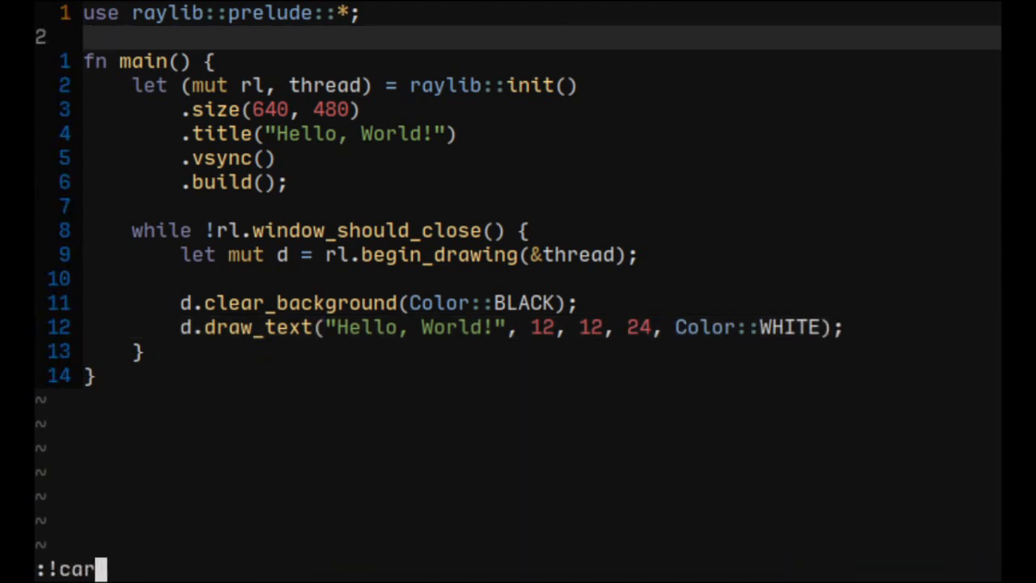